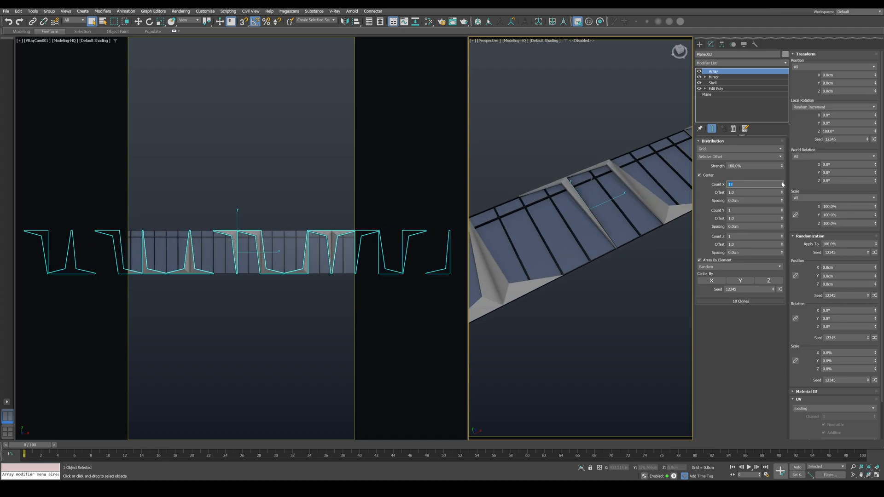
- Set the array count to 20 and reroll the panels' local rotation seed
text(20)
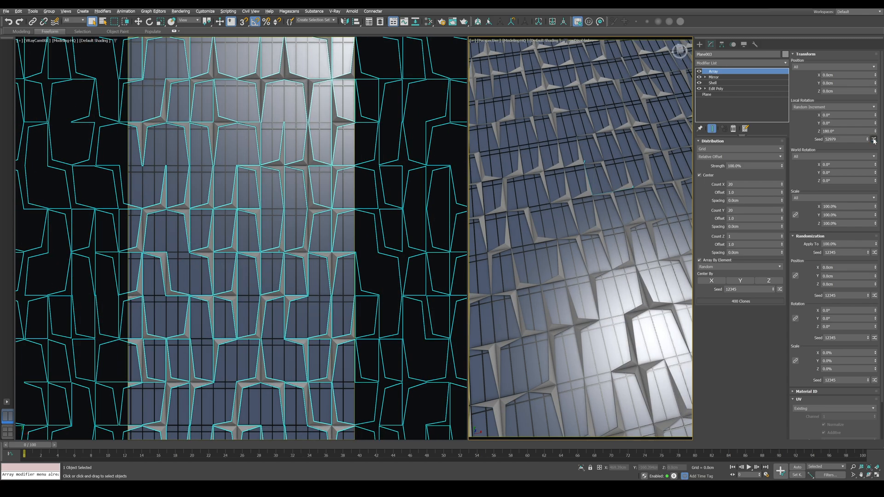
click(706, 94)
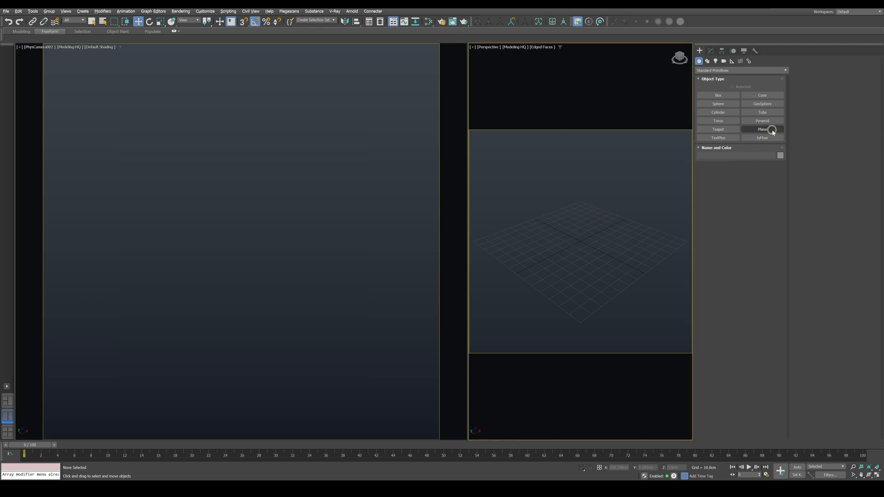
- Create a 200 × 120 cm plane via Keyboard Entry and reduce it to 1 segment each way
click(762, 129)
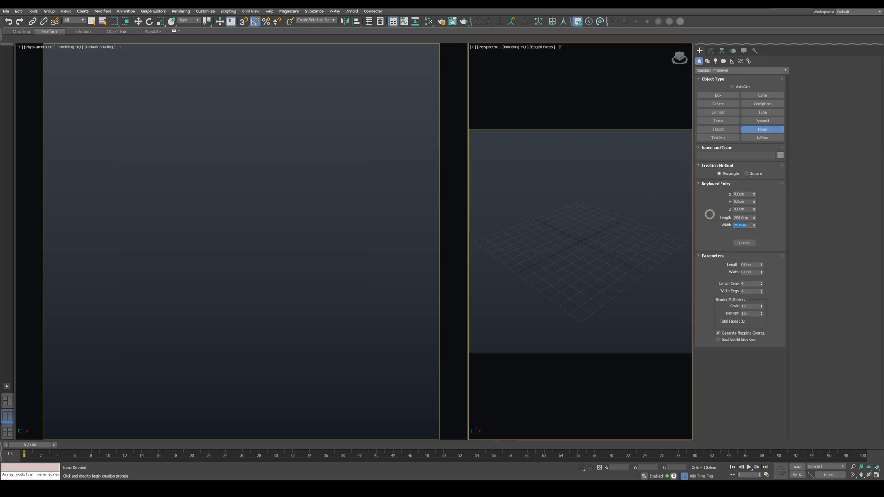
click(743, 243)
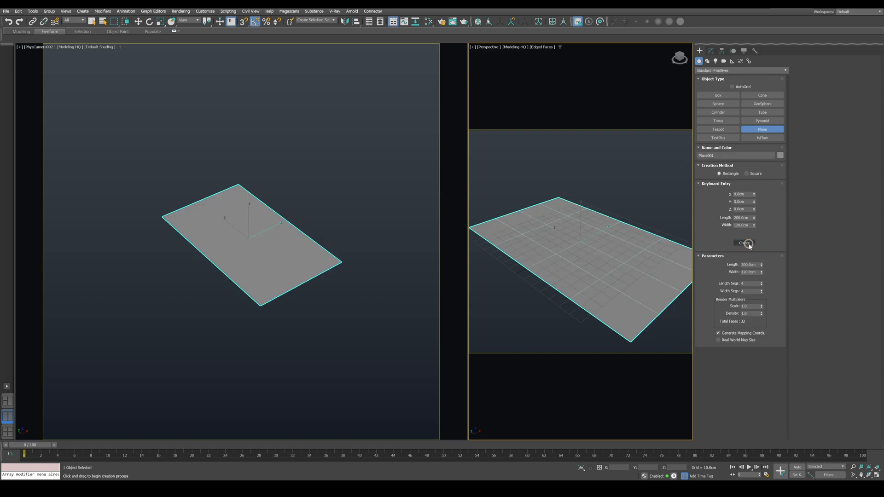
click(712, 51)
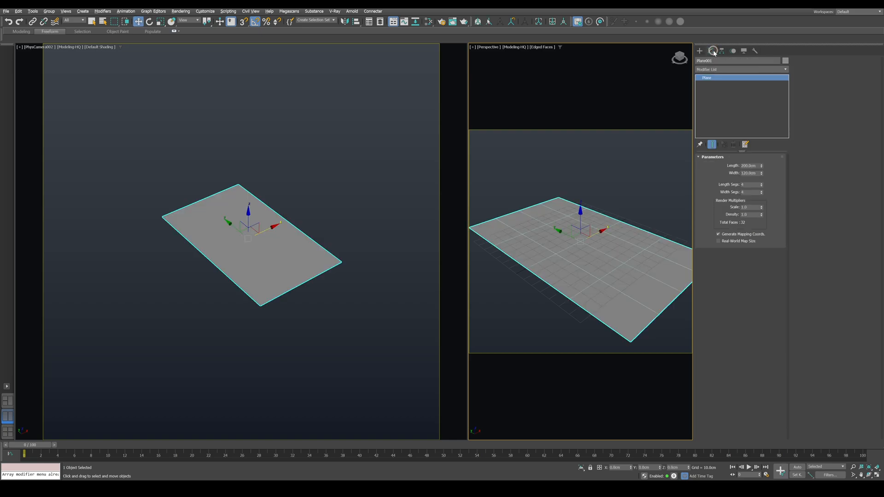
click(761, 192)
text(ed)
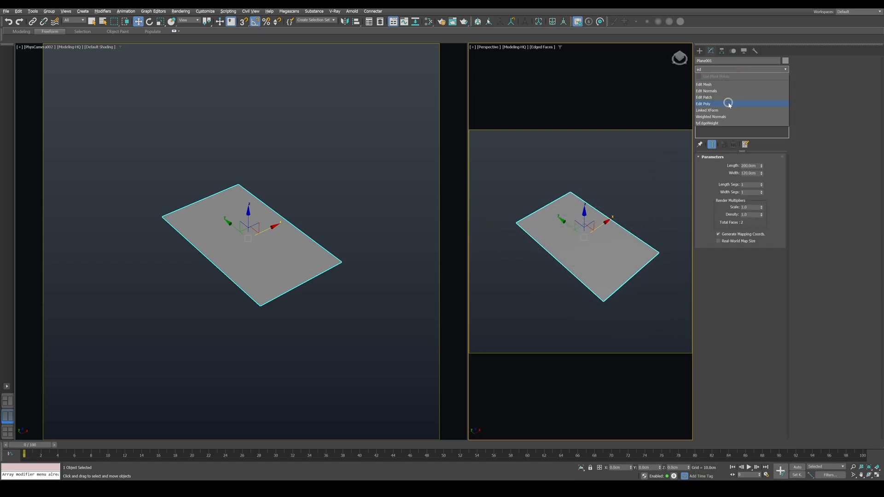
- Add an Edit Poly modifier and inset the single face into a framed inner panel
click(703, 104)
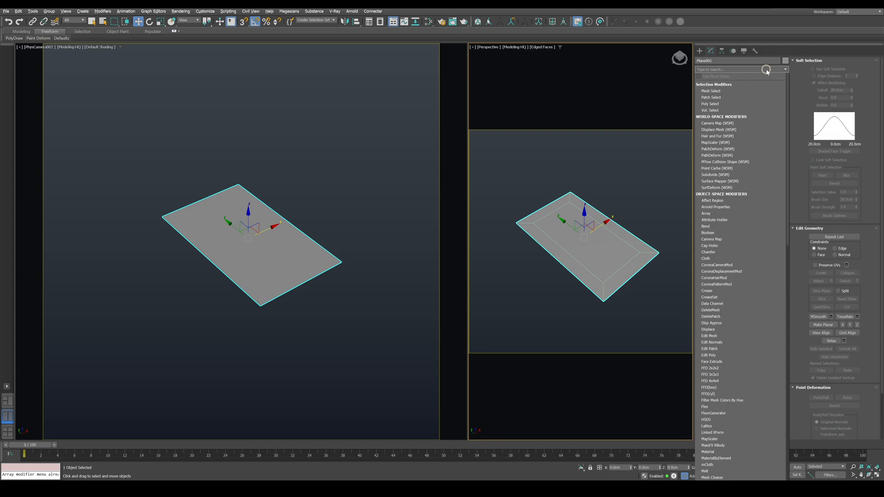
- Add a second Edit Poly, trim to a V strip and move the inner corner vertex into a sharp point
click(710, 354)
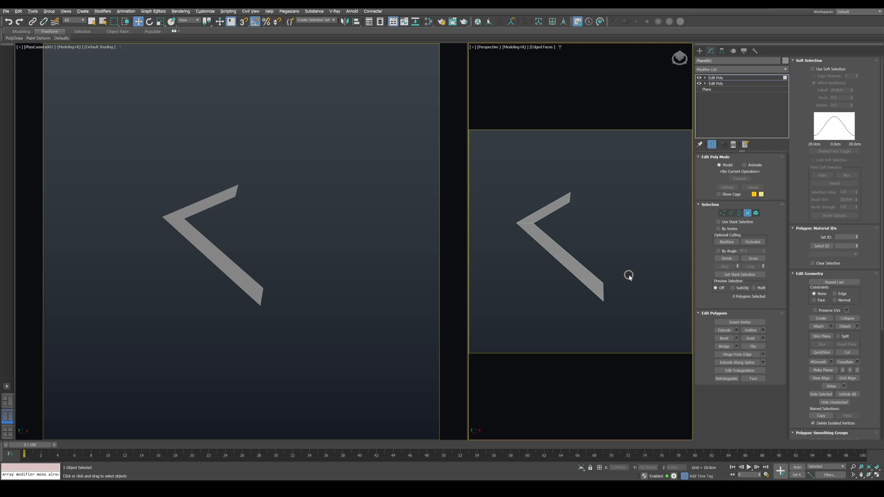
click(712, 212)
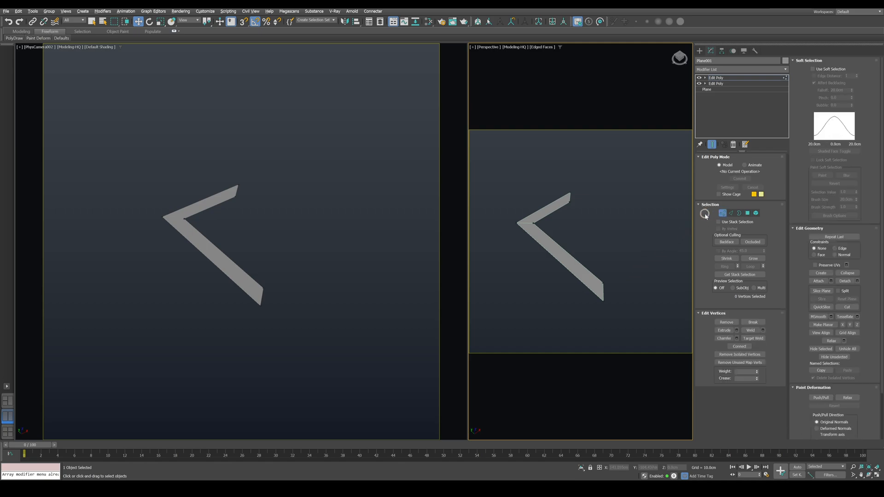
click(753, 338)
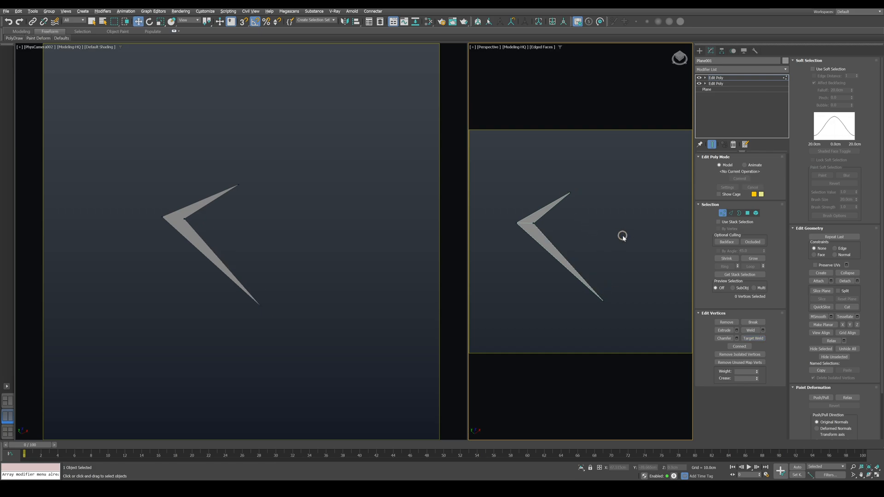
click(543, 235)
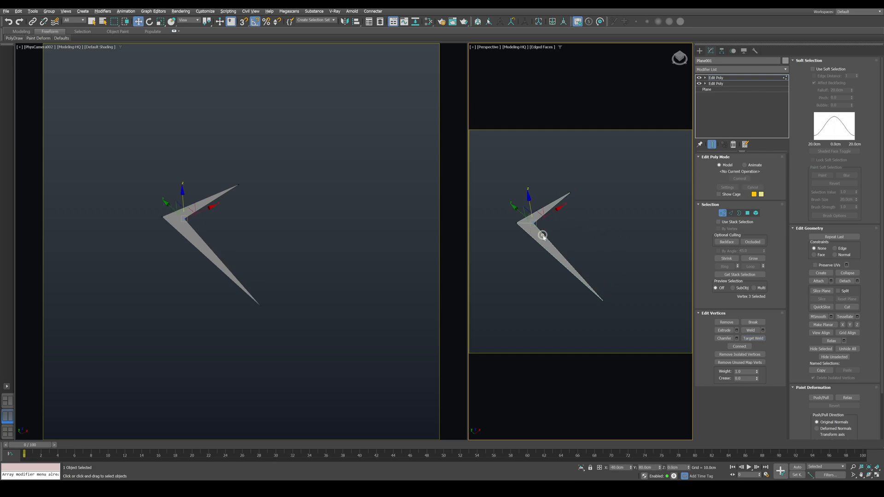
drag(542, 235, 528, 193)
text(she)
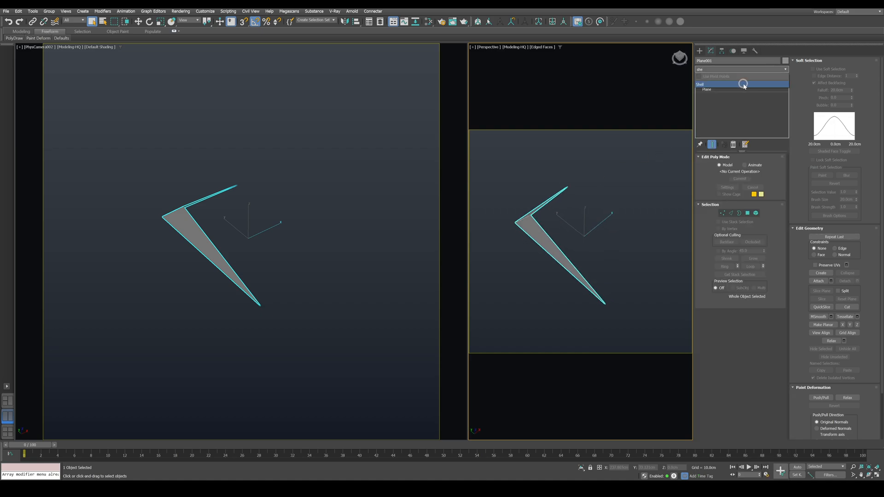
- Add a 2 cm Shell, then Symmetry on X with Slice Along Mirror and Weld Seam off
click(701, 83)
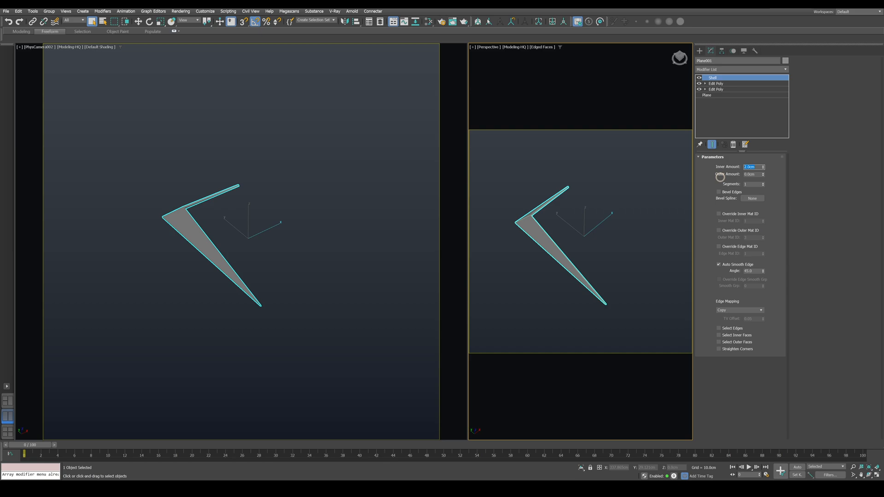
click(740, 69)
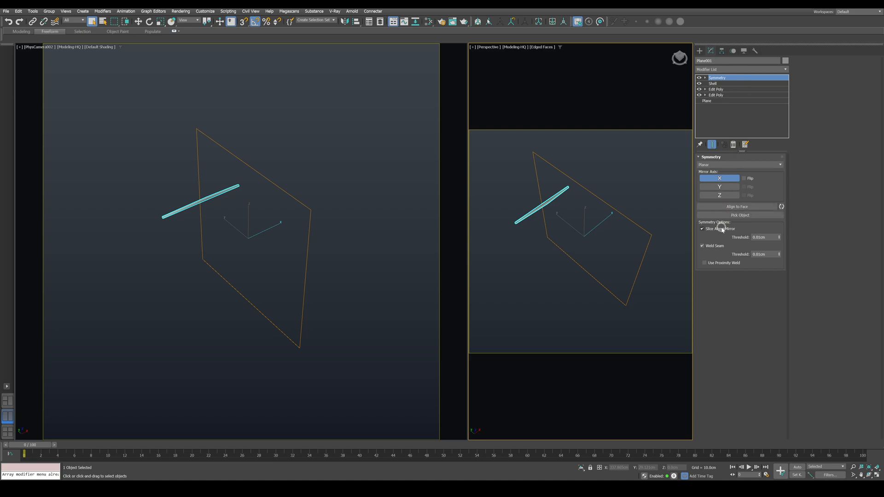
click(702, 229)
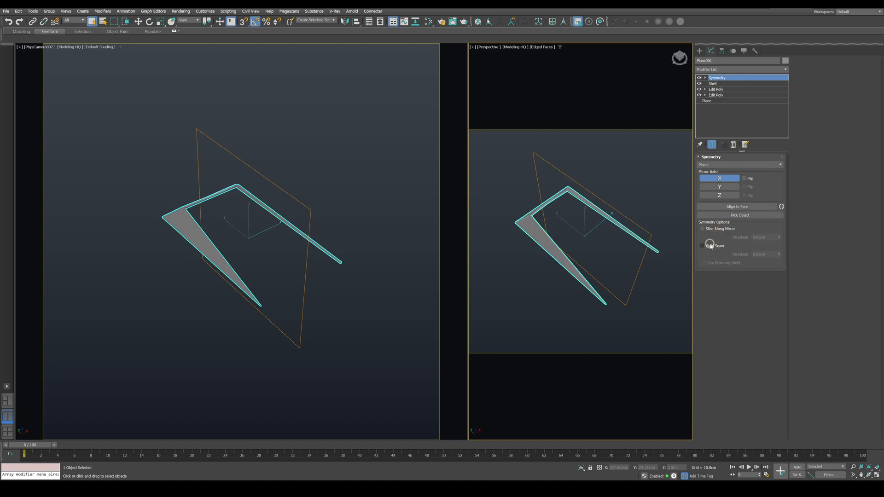
drag(598, 231, 600, 233)
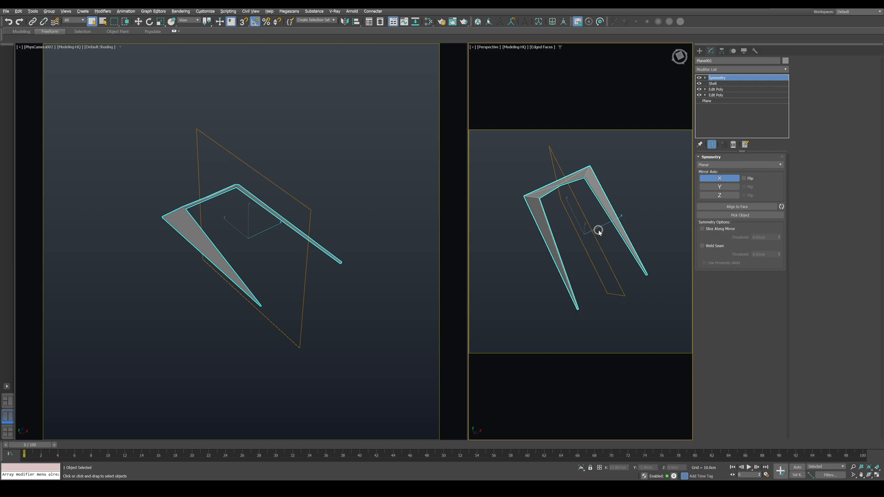
click(738, 69)
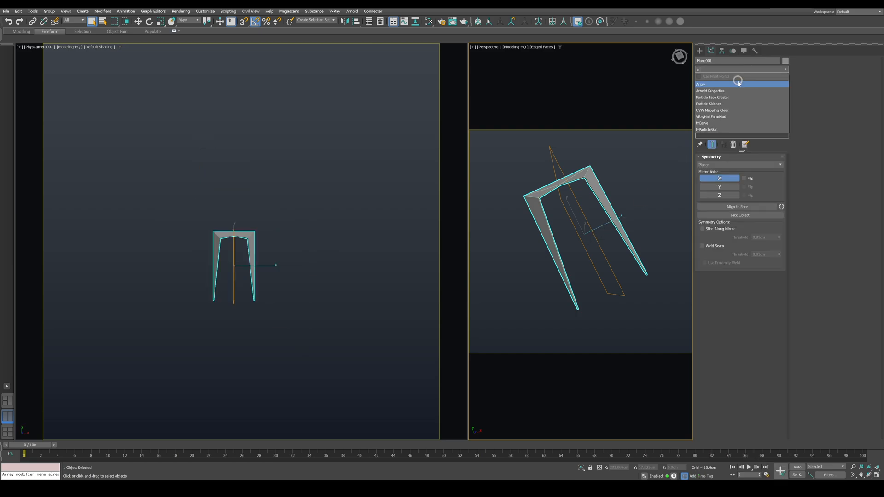
- Add an Array of 10 × 10 panels by element with random 180° Z local rotation
click(701, 84)
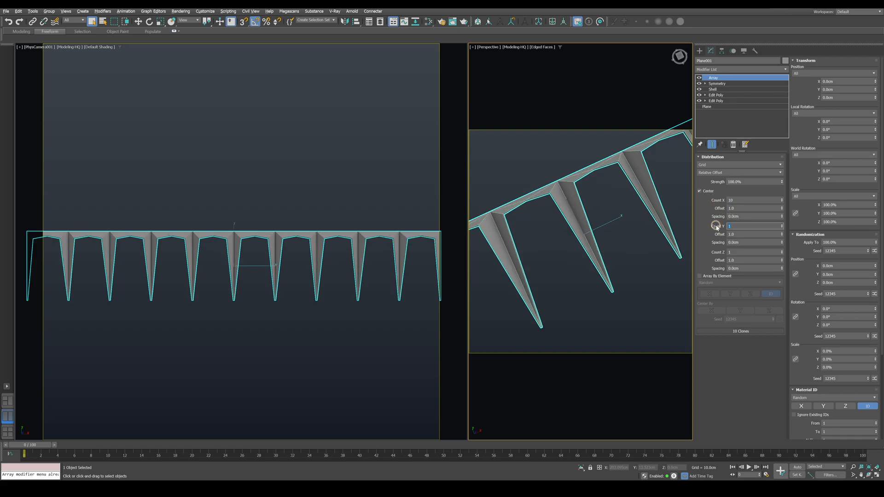
text(10)
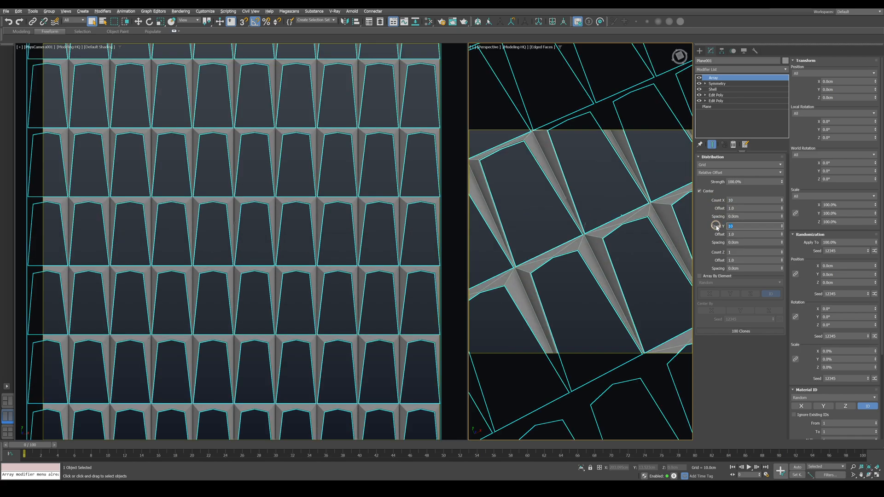
click(700, 276)
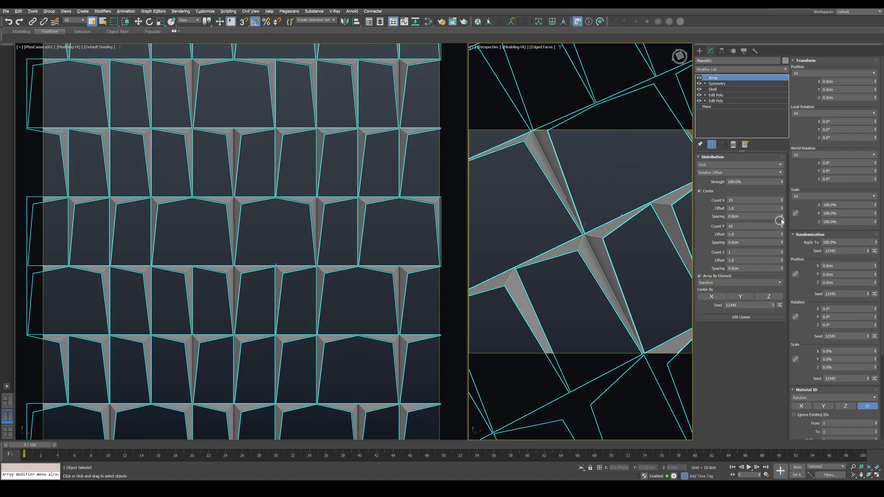
click(834, 112)
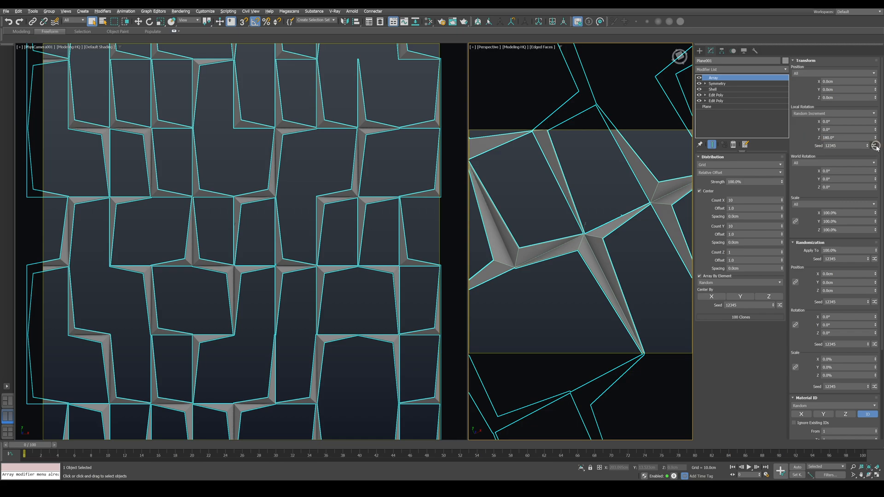
- Reroll the rotation seed twice, then try Ordered variation along X and Y
click(875, 145)
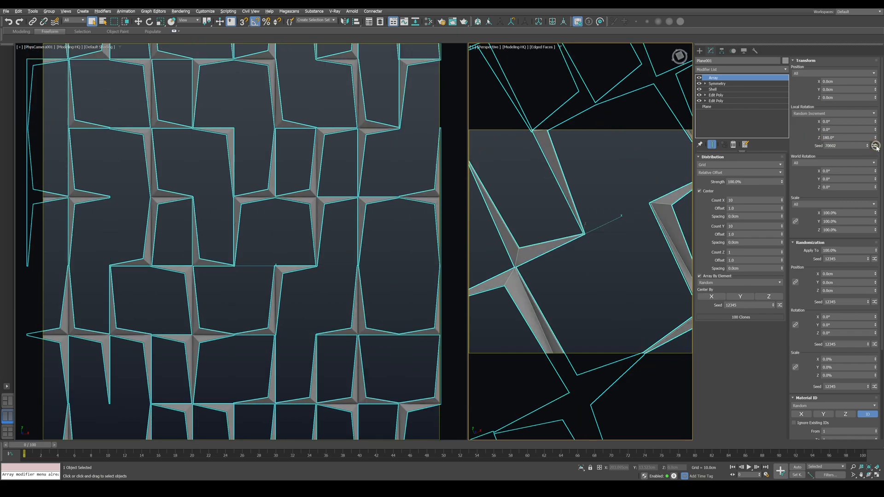
click(876, 145)
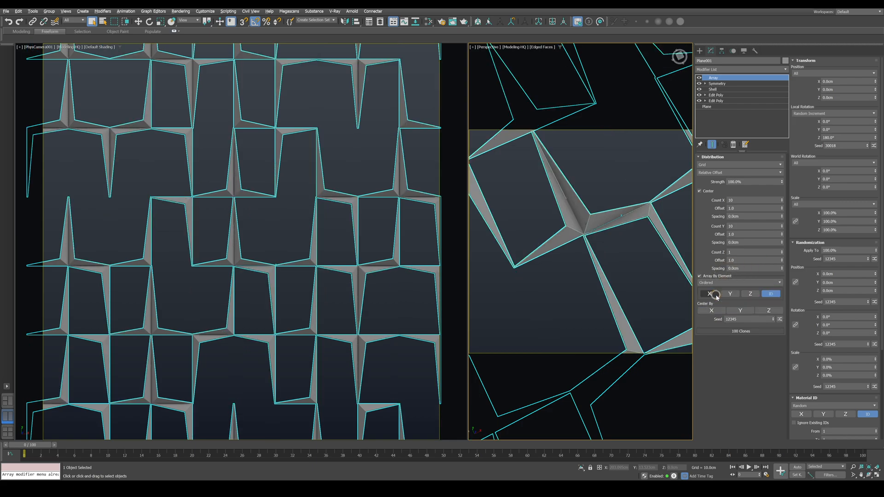
click(729, 293)
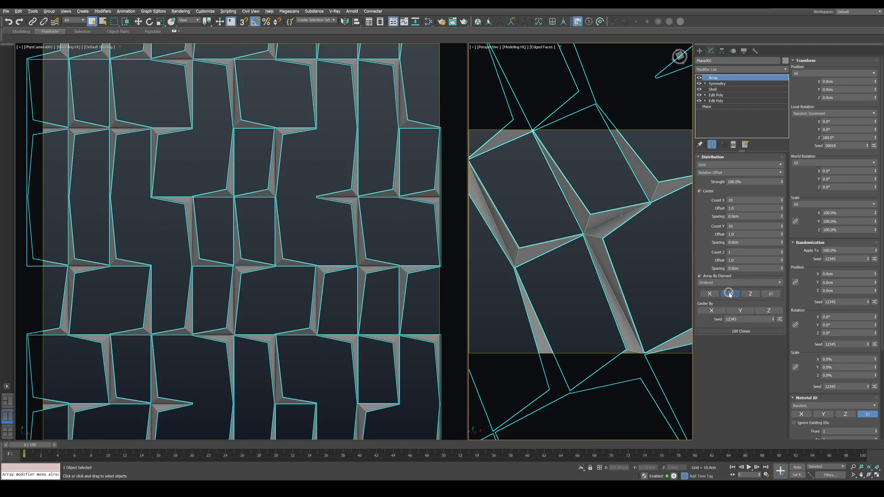
click(709, 294)
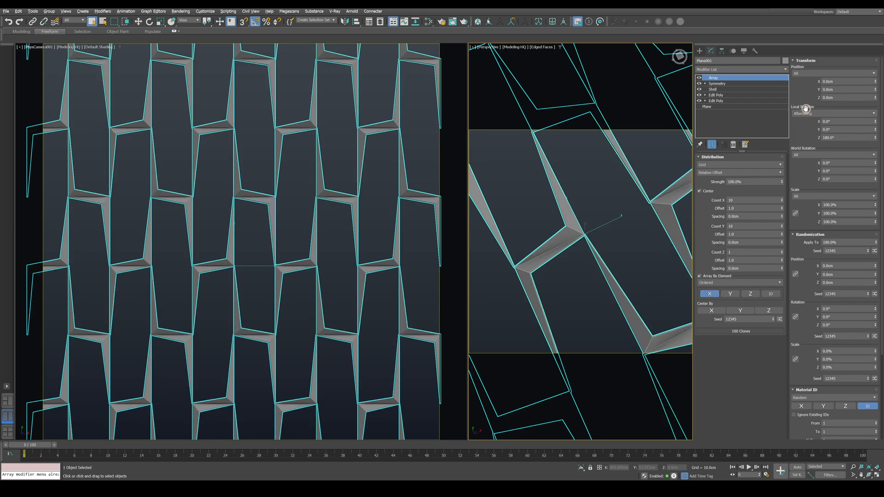
- Try alternating flips along Y then X, and return to random rotation
click(729, 294)
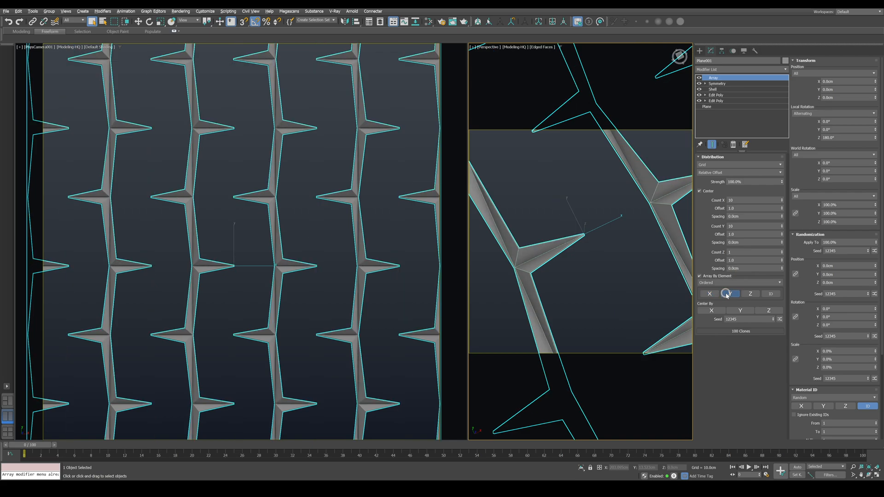
click(710, 293)
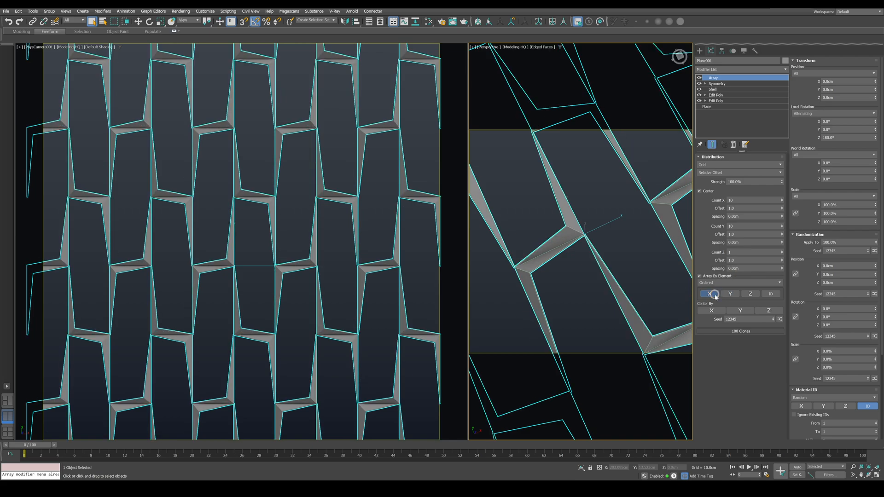
click(832, 113)
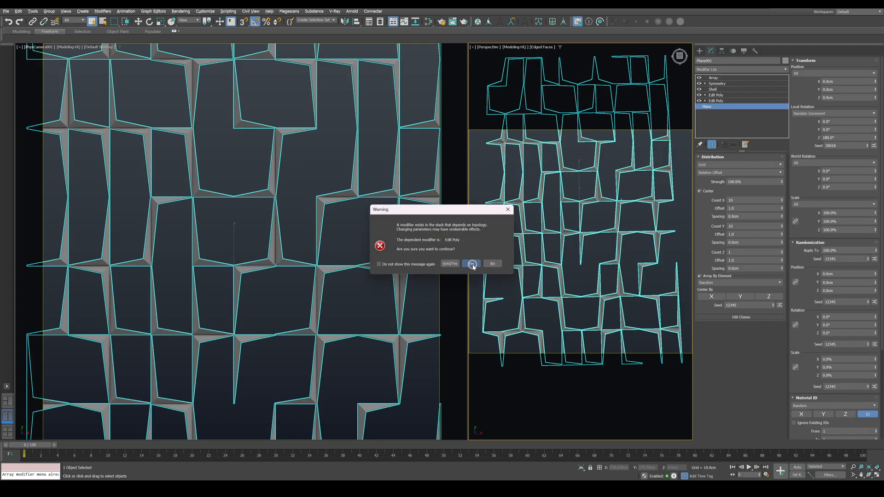
- Dismiss the topology warning and set the upper Edit Poly inset to 20 cm with the caddy
click(473, 264)
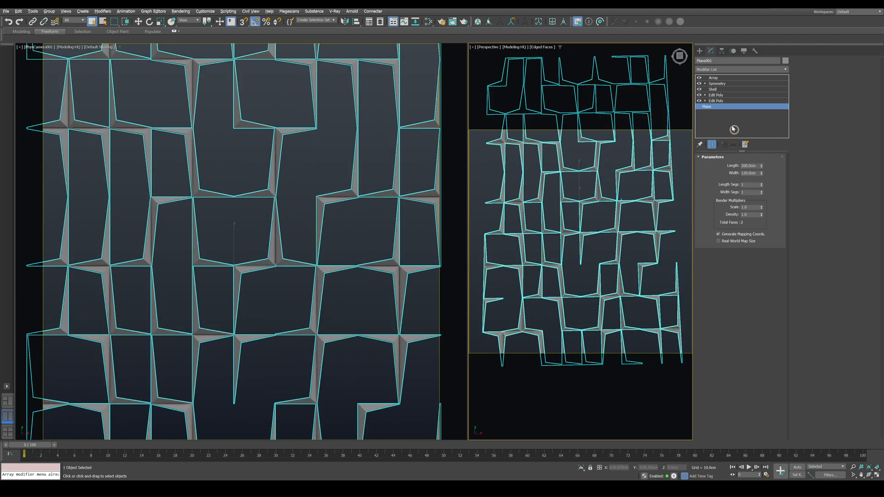
click(716, 100)
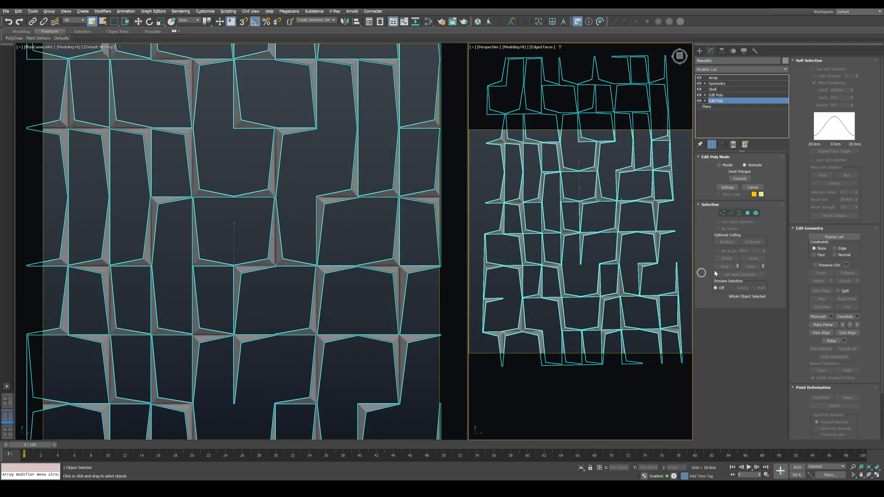
click(726, 187)
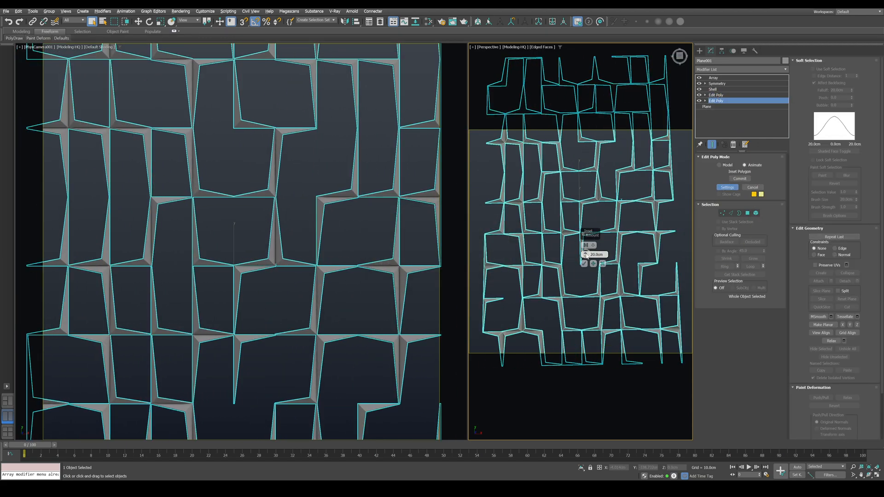
drag(595, 254, 594, 237)
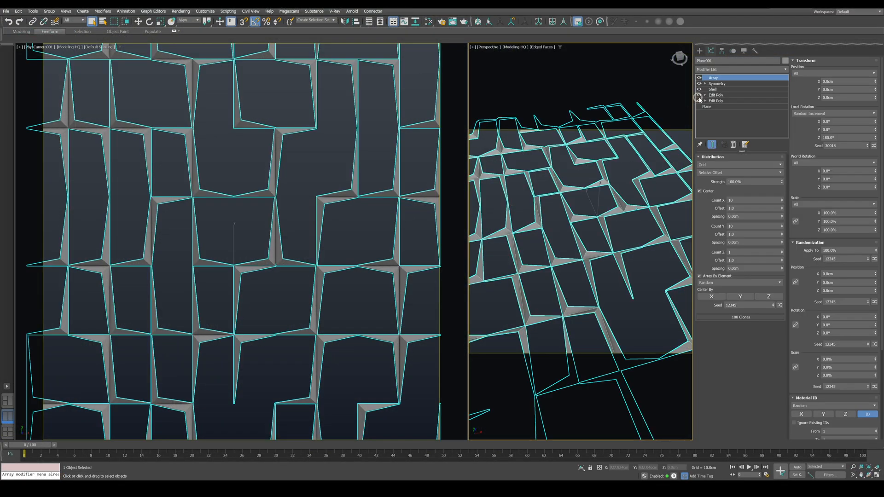
- Show the single panel below the Array and add Mesh Select and Push above the Edit Polys
click(717, 95)
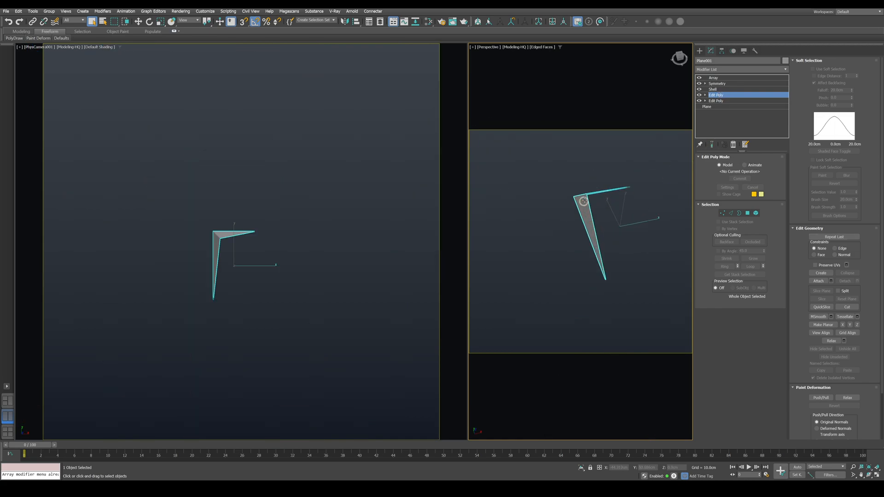
click(722, 212)
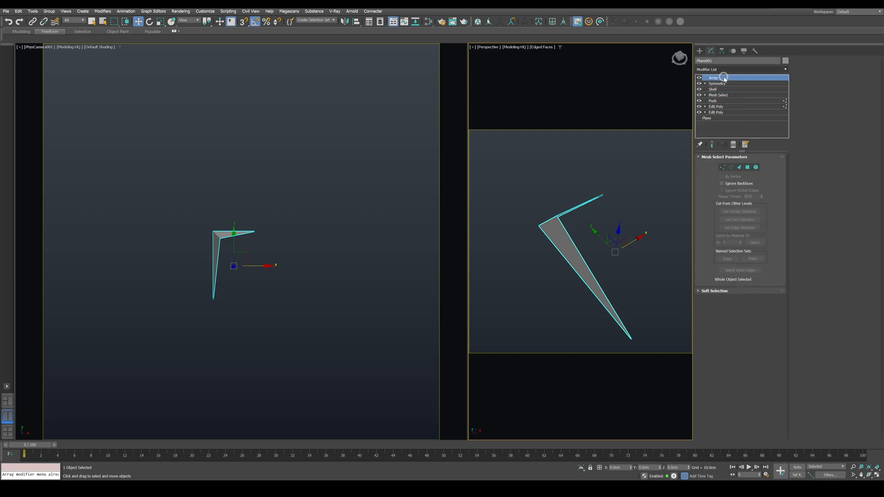
- Add an Attribute Holder and publish Plane001's Length 200 and Width 120 as custom attributes
click(713, 77)
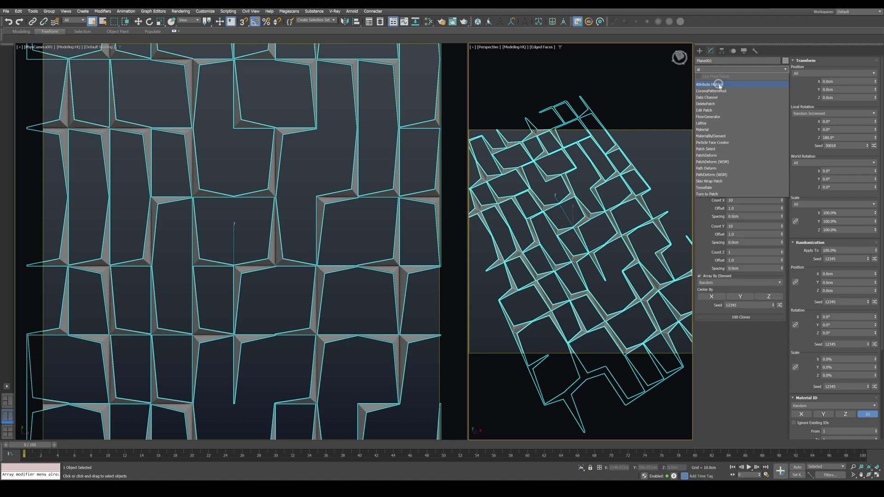
click(712, 84)
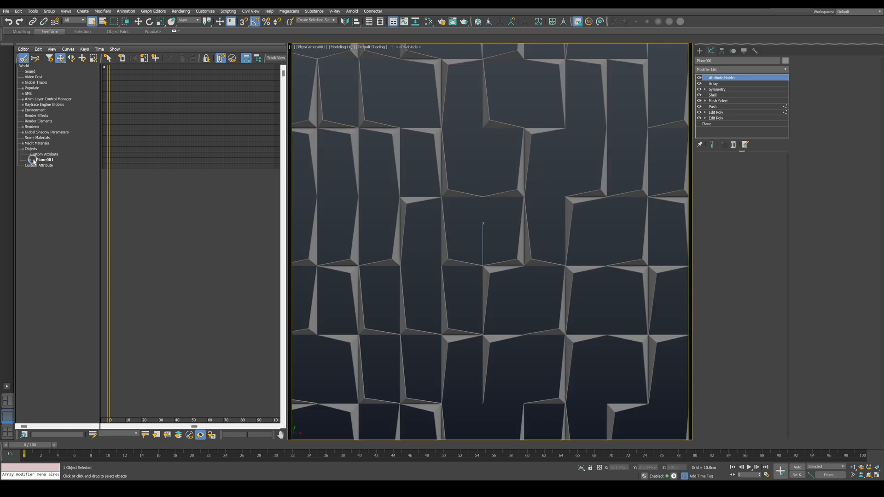
click(33, 159)
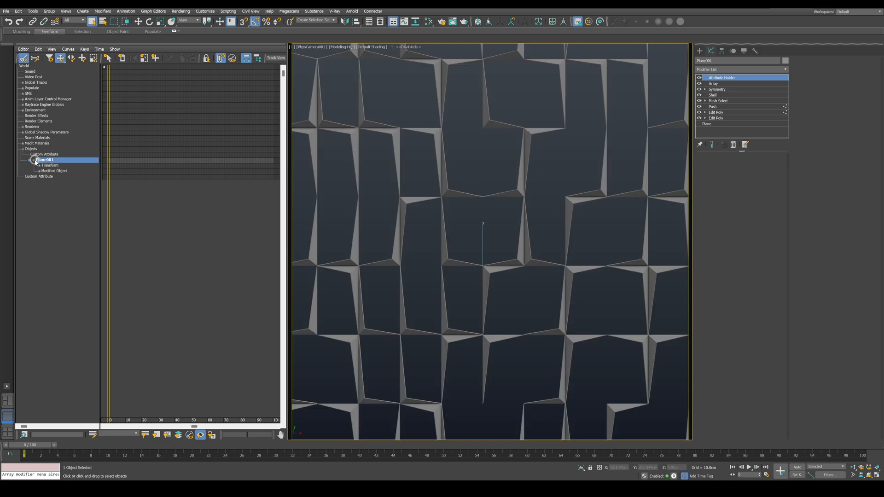
click(33, 160)
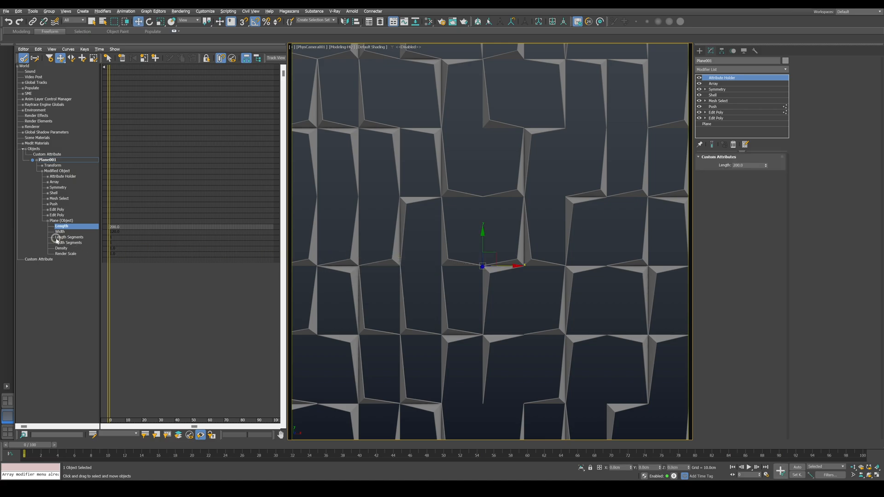
click(60, 232)
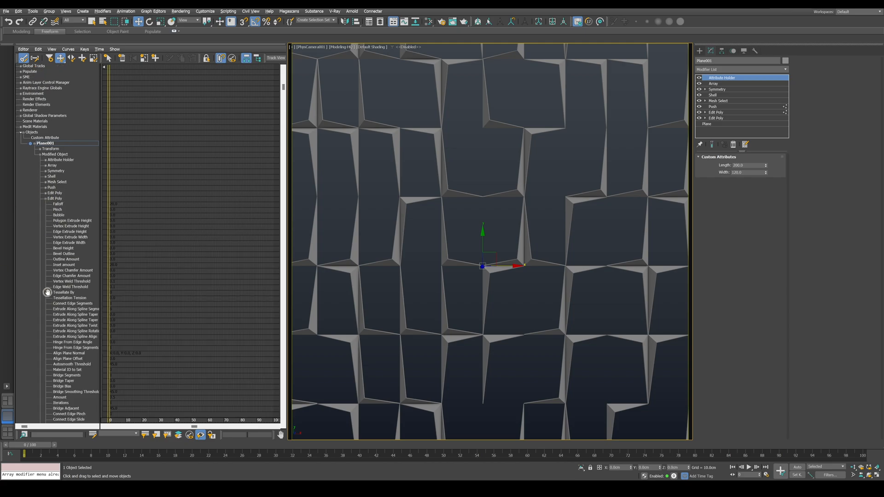
- Publish Inset Amount and Push Value as custom attributes and raise them to test the faceted panels
right_click(61, 266)
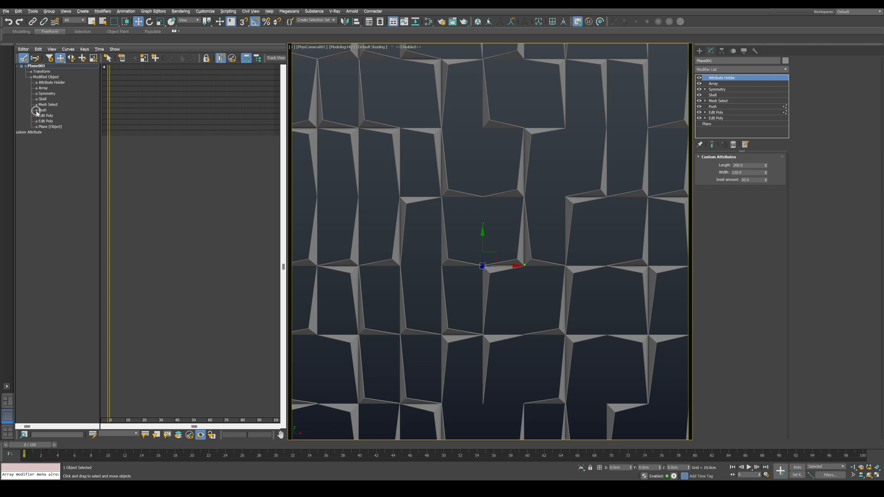
click(37, 109)
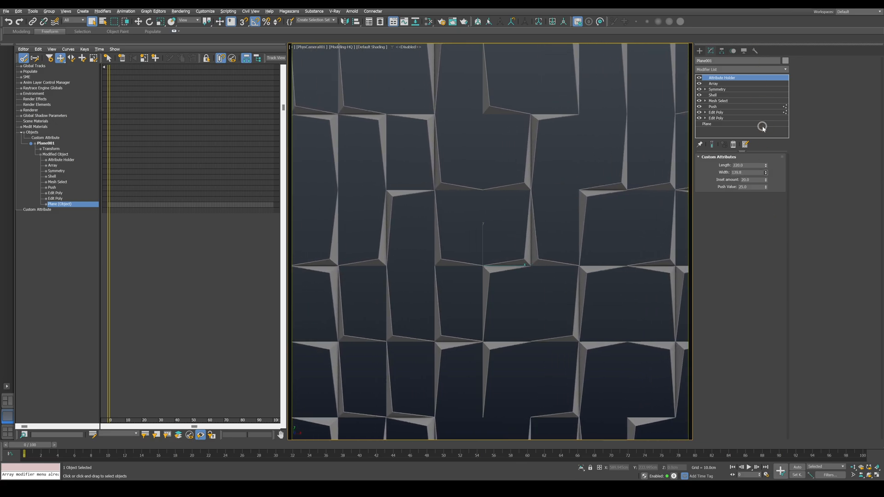
drag(761, 180, 762, 172)
text(ms)
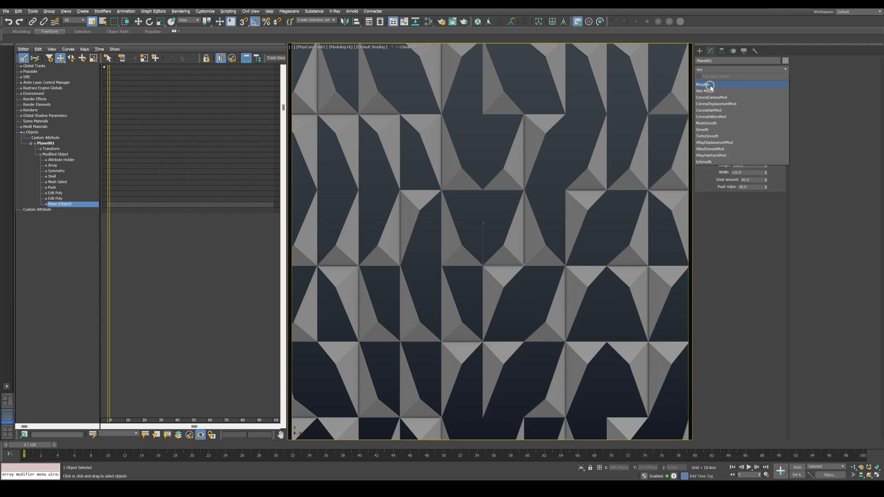
- Add a Morpher and capture the pushed panel shape as the Closed target
click(703, 83)
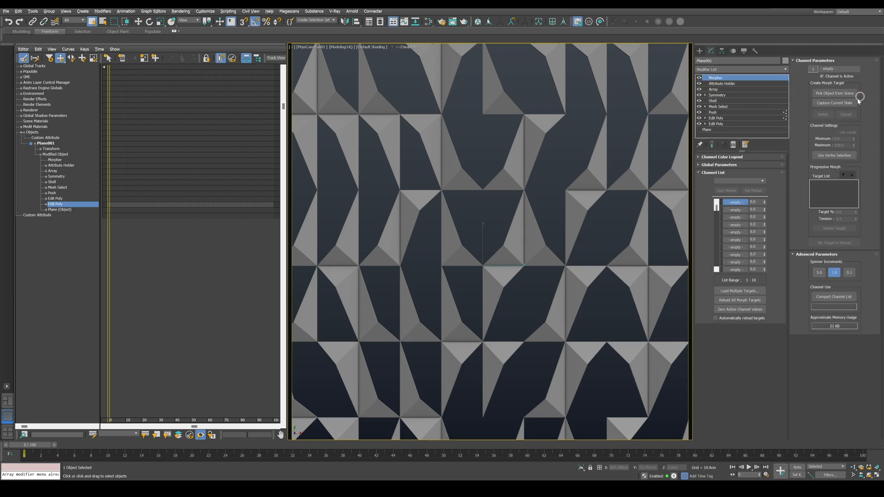
click(834, 102)
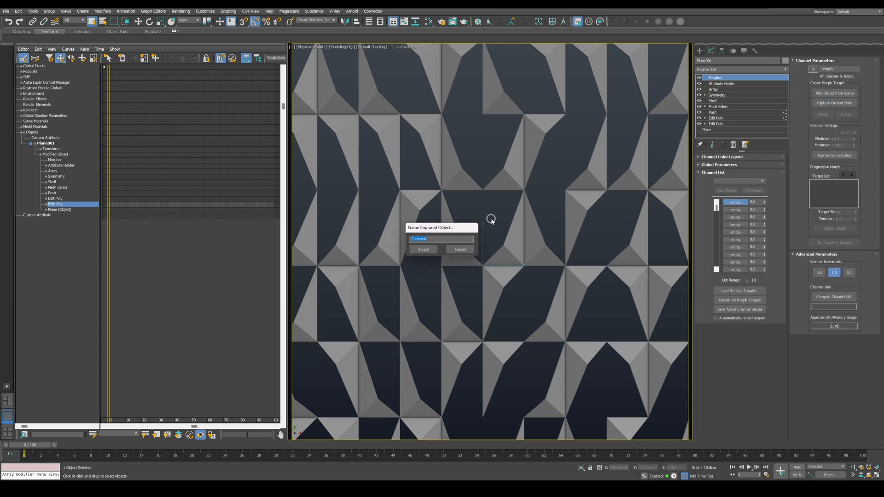
click(423, 249)
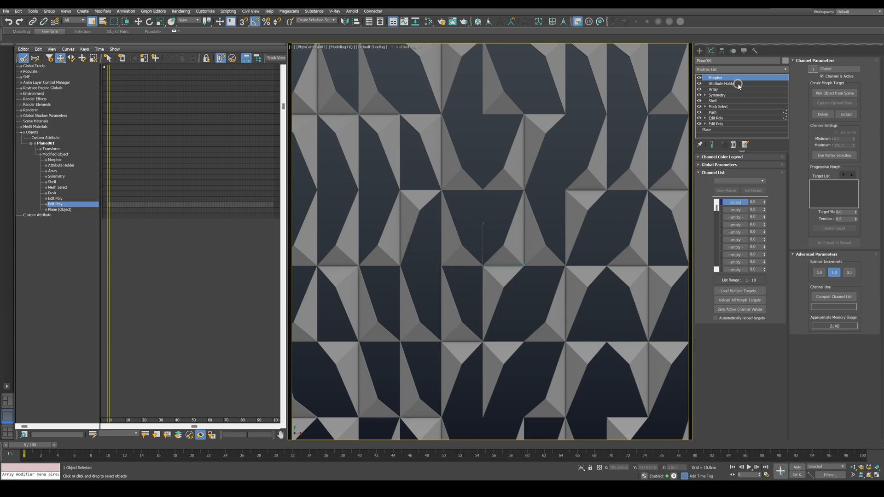
- Lower the Push Value via the published controls and capture the flat shape as the Open target
click(721, 84)
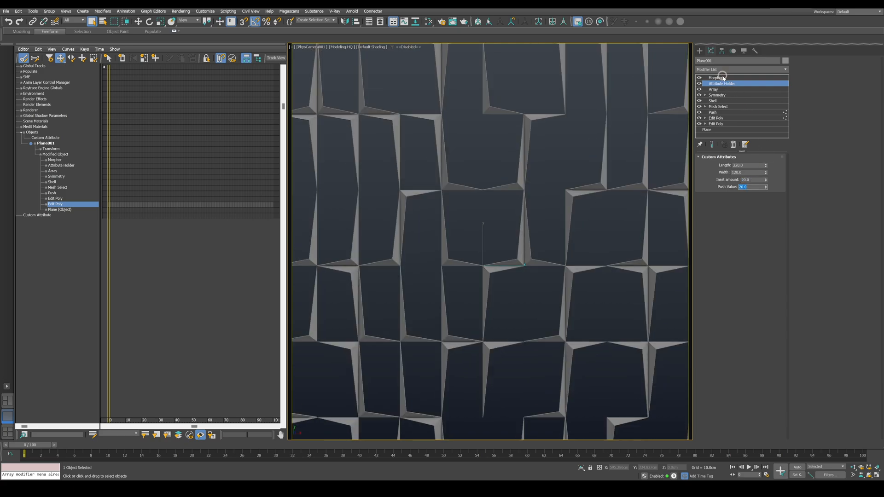
click(717, 78)
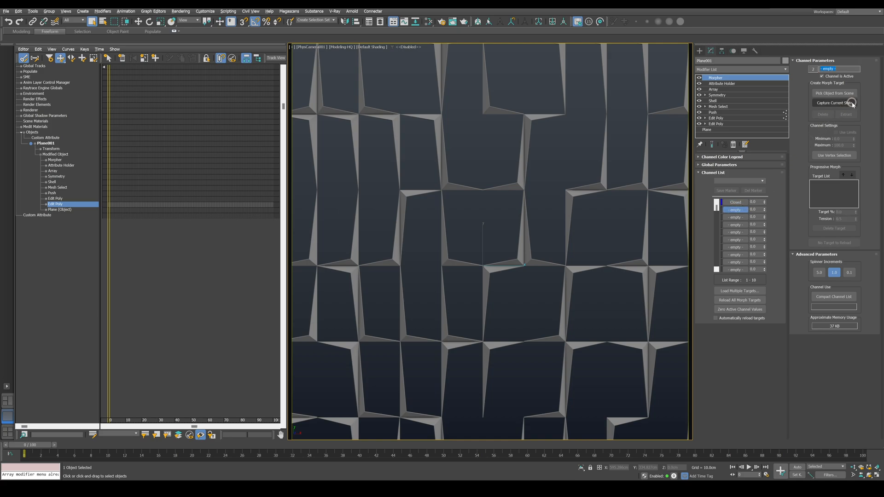
click(833, 102)
text(Open)
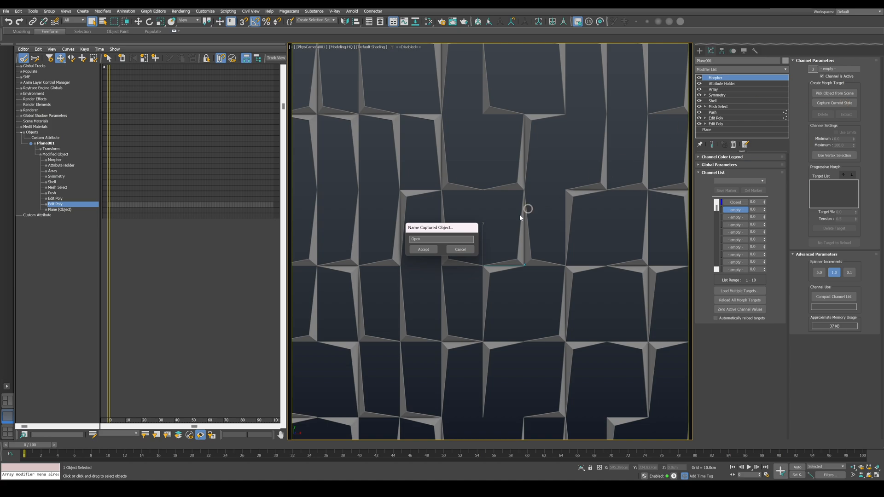
click(423, 249)
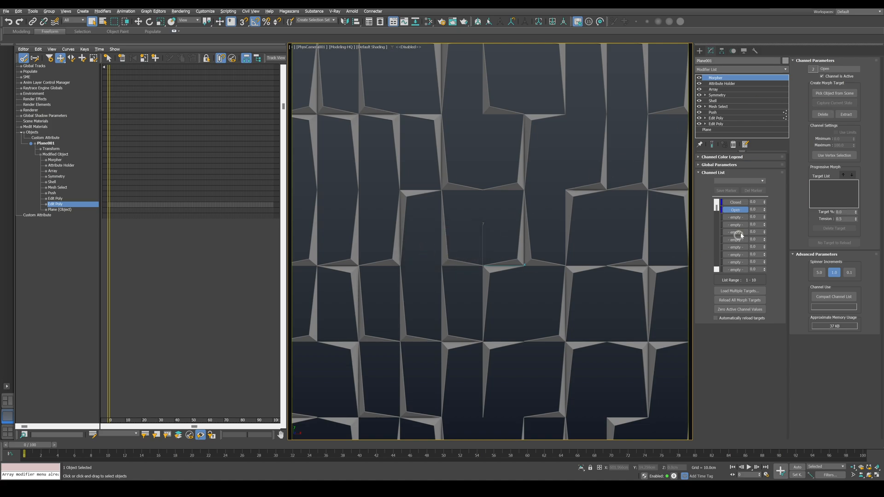
drag(765, 210, 764, 169)
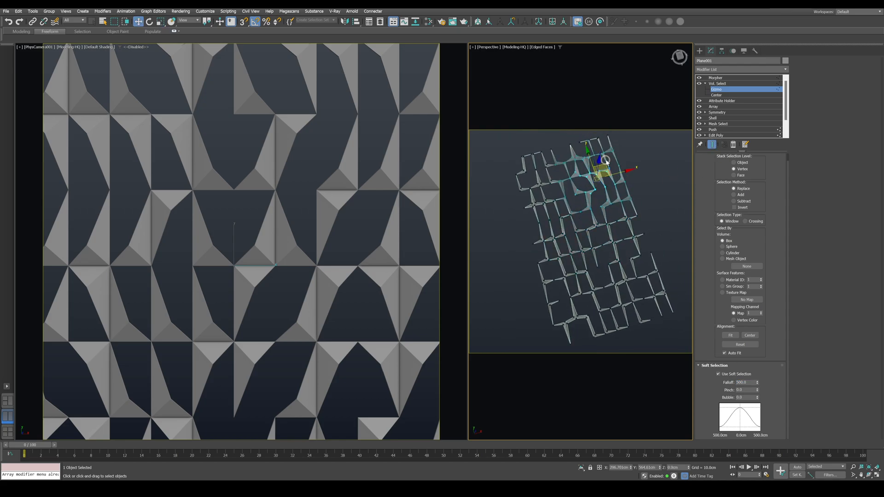
- Move the Vol. Select gizmo toward a lower corner of the facade and exit gizmo editing
drag(606, 164, 656, 293)
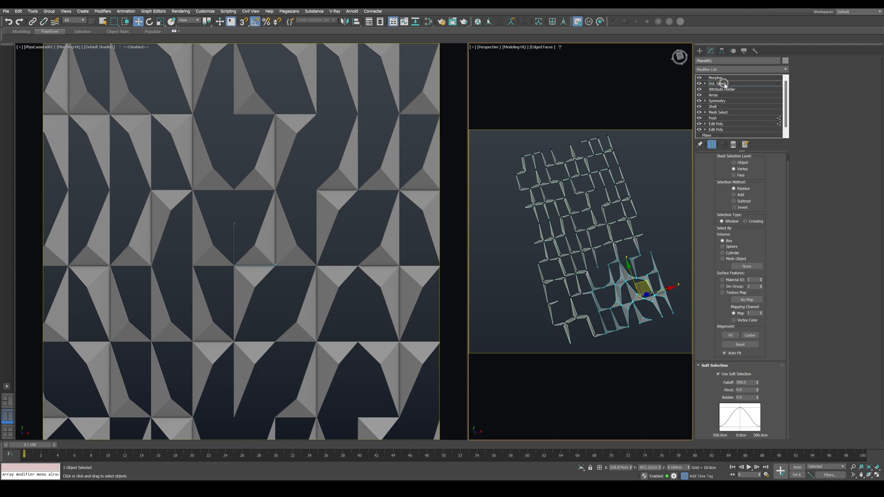
click(716, 83)
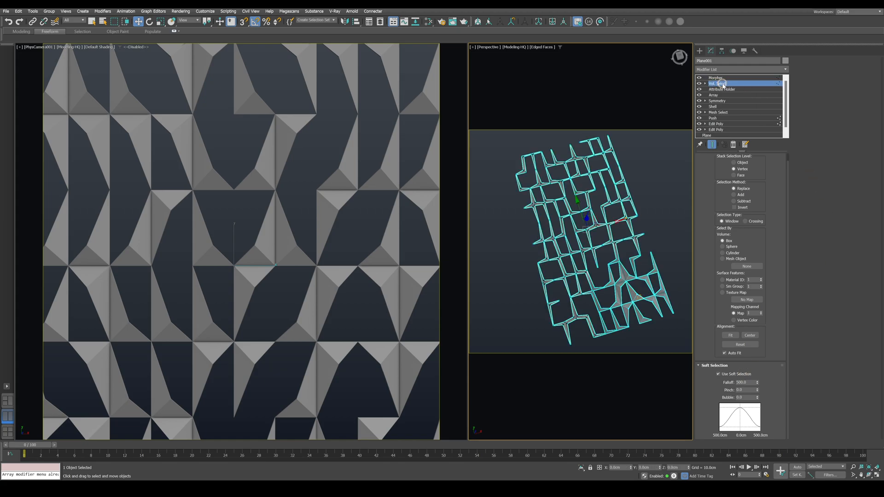
- Copy the Vol. Select modifier and paste a second one into the stack
right_click(716, 83)
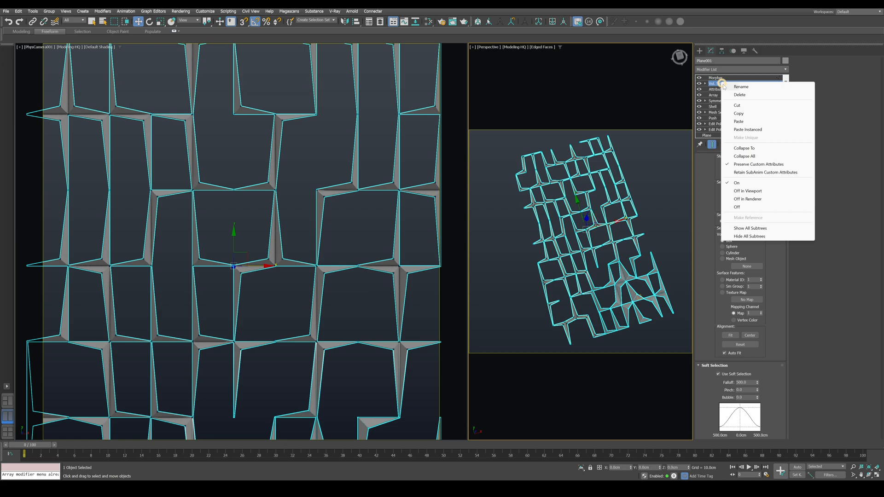
click(716, 77)
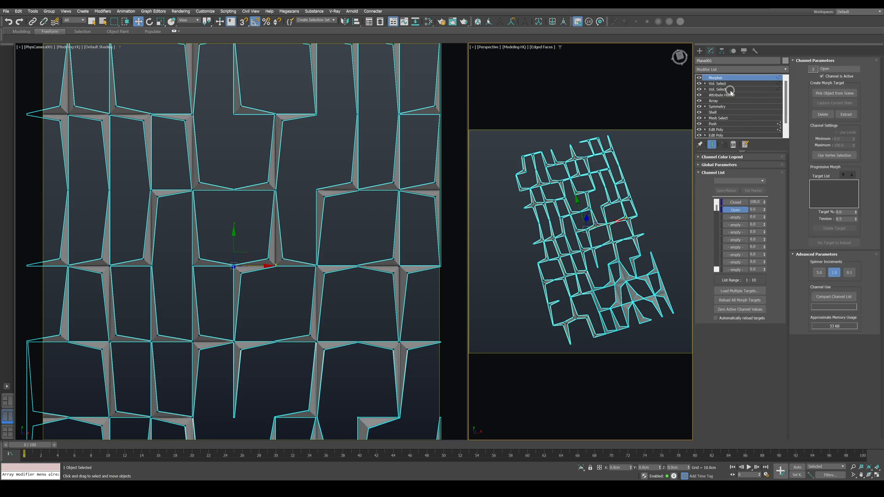
click(719, 83)
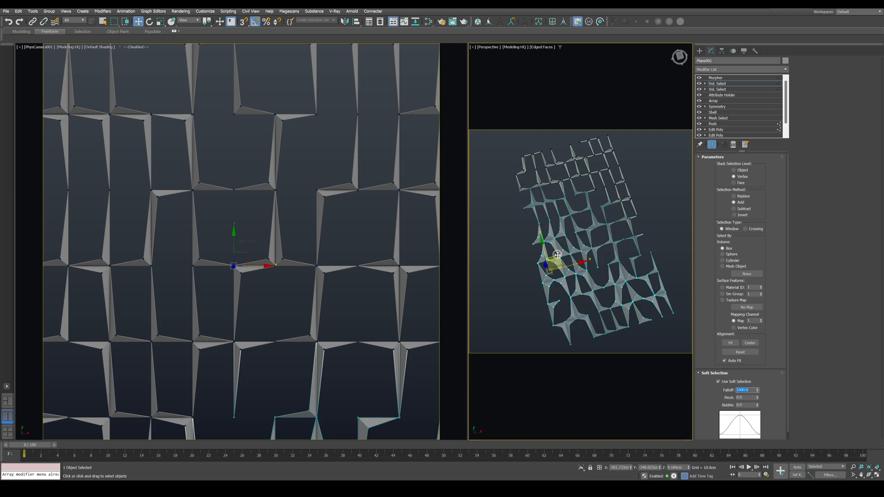
- Position the second selection volume mid-facade so it deforms another panel region
drag(556, 257, 536, 145)
text(500)
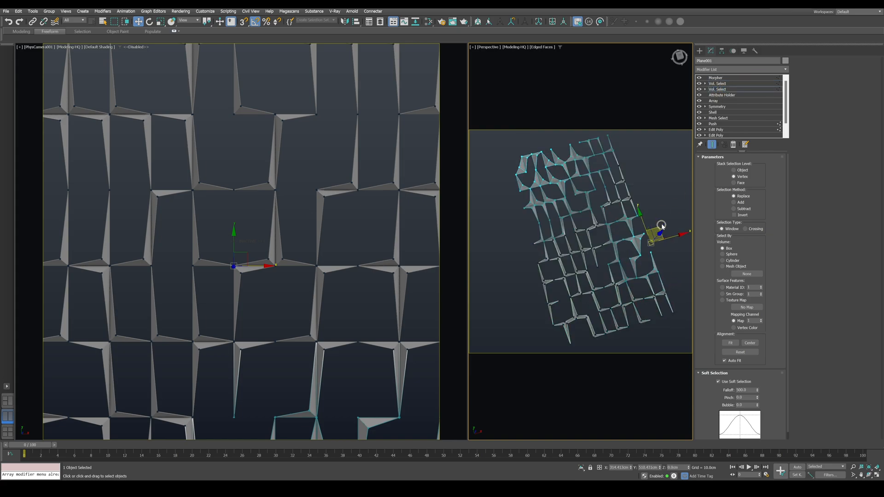
drag(659, 231, 620, 231)
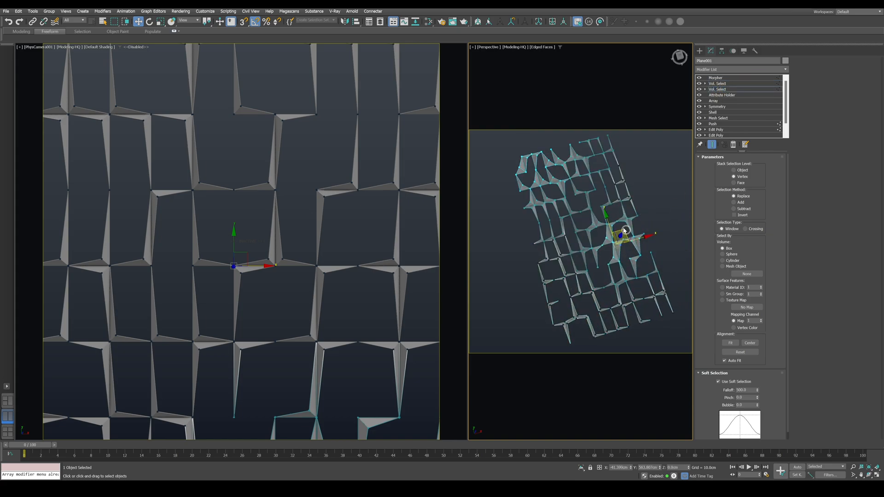